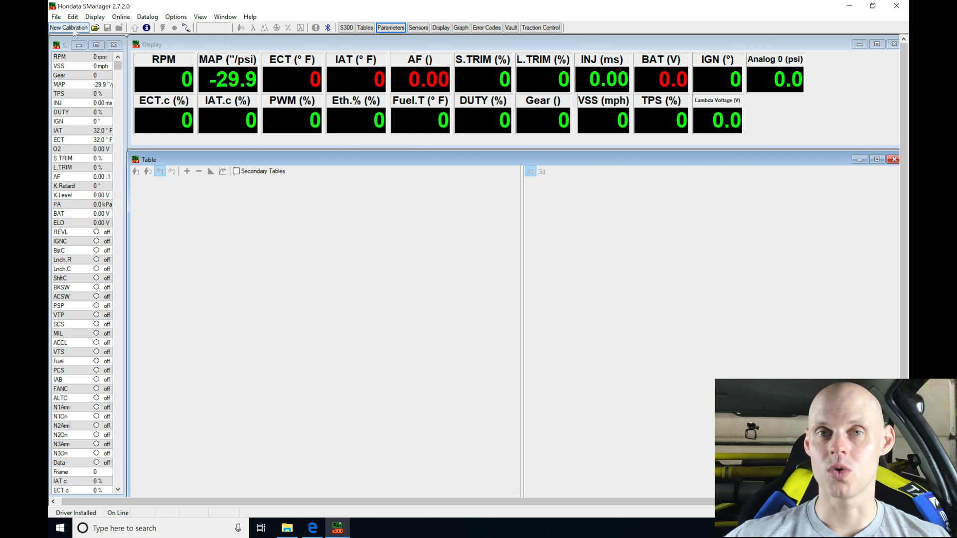
{"action": "mouse_move", "coordinate": [68, 27]}
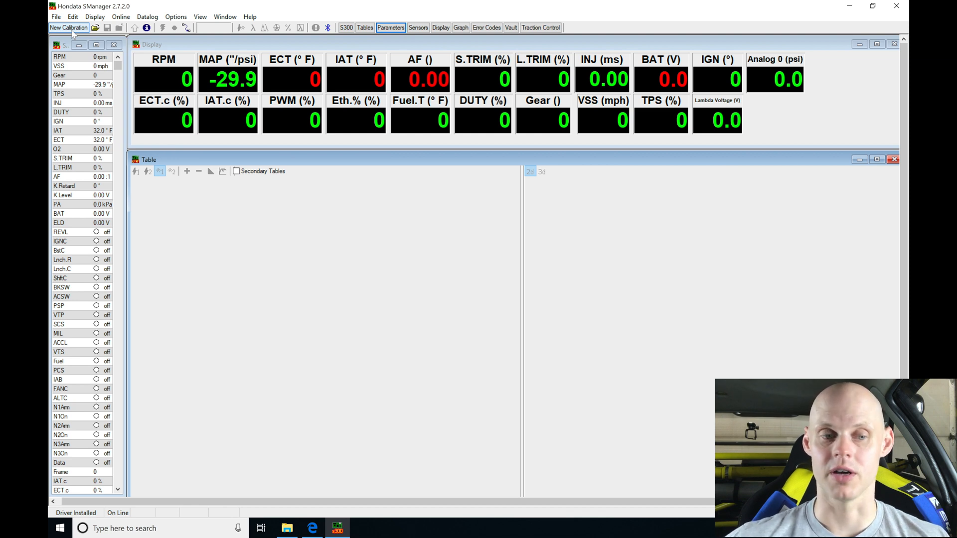
Open the New Calibration list of stock and supercharged base files.
{"action": "left_click", "coordinate": [68, 27]}
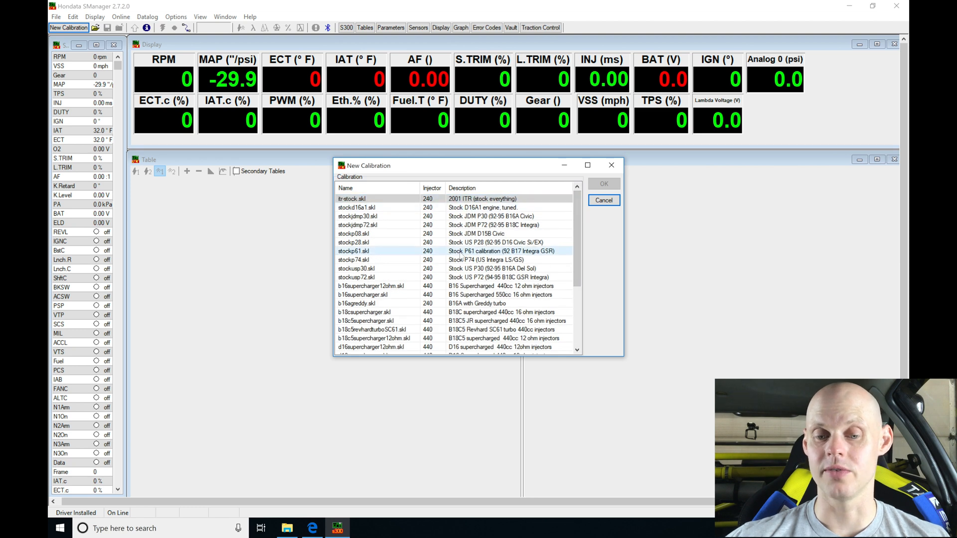
Create the calibration from the stock US P28 base, stockp28.skl.
{"action": "scroll", "scroll_direction": "down", "scroll_amount": 3}
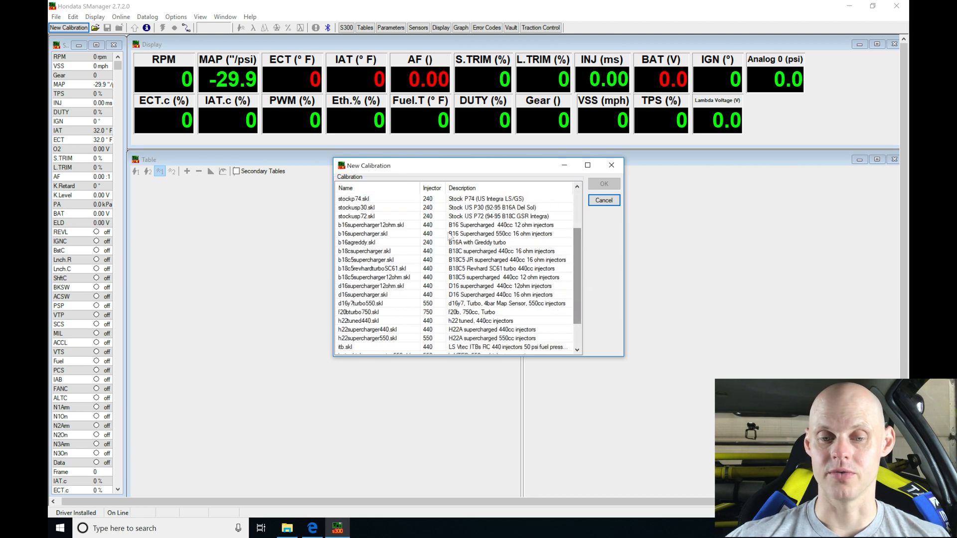
{"action": "left_click", "coordinate": [364, 259]}
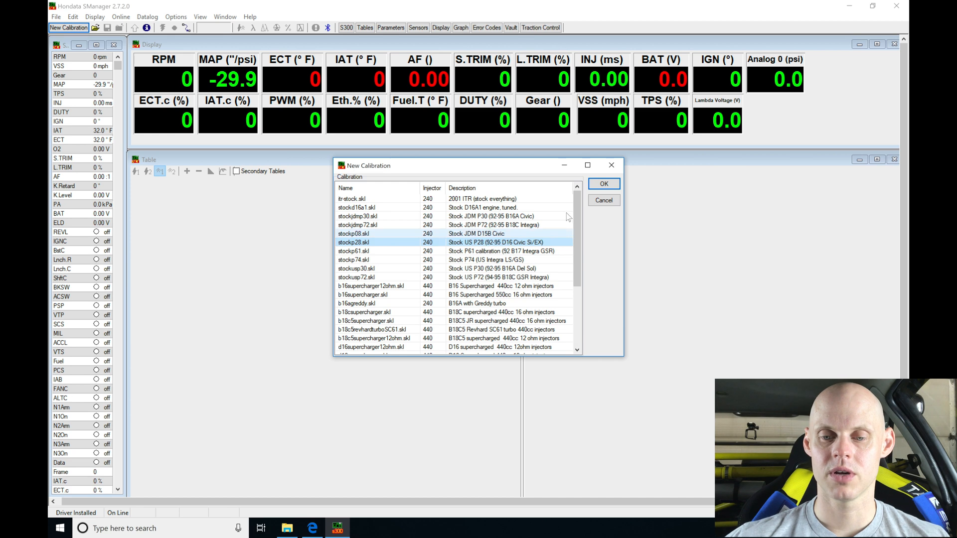
{"action": "left_click", "coordinate": [603, 184]}
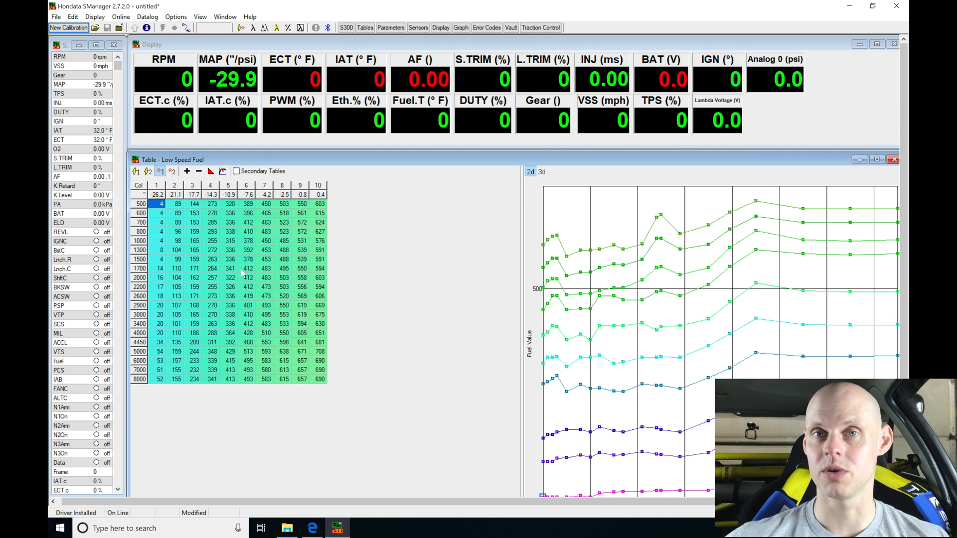
{"action": "mouse_move", "coordinate": [359, 17]}
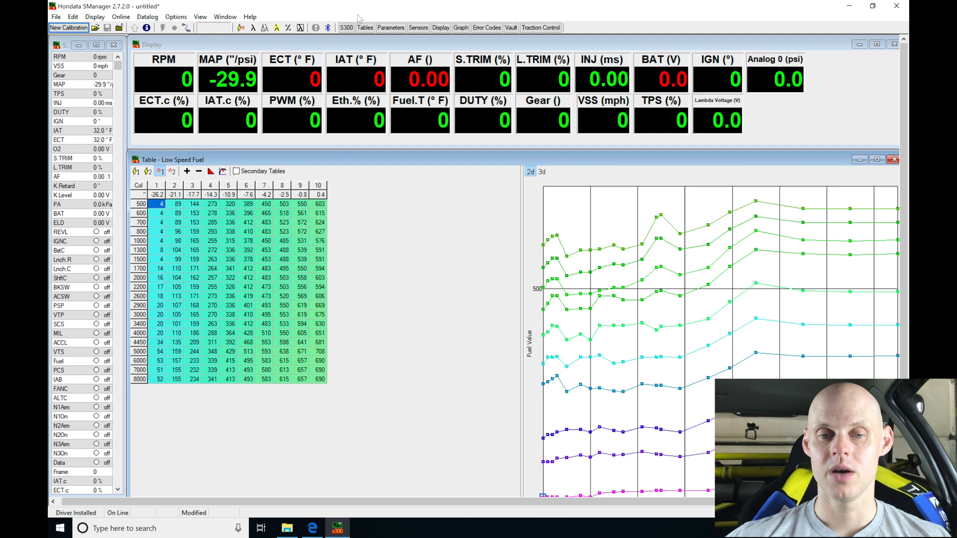
Let the untitled P28 calibration load with its Low Speed Fuel table.
{"action": "left_click", "coordinate": [391, 28]}
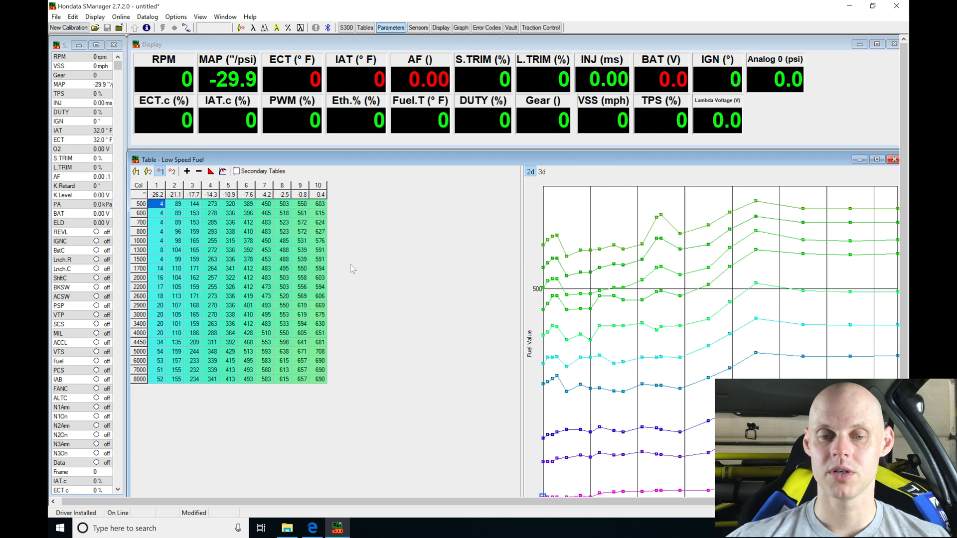
Expand the Parameters window and show the Analog Inputs settings, all eight unused.
{"action": "left_click", "coordinate": [391, 27]}
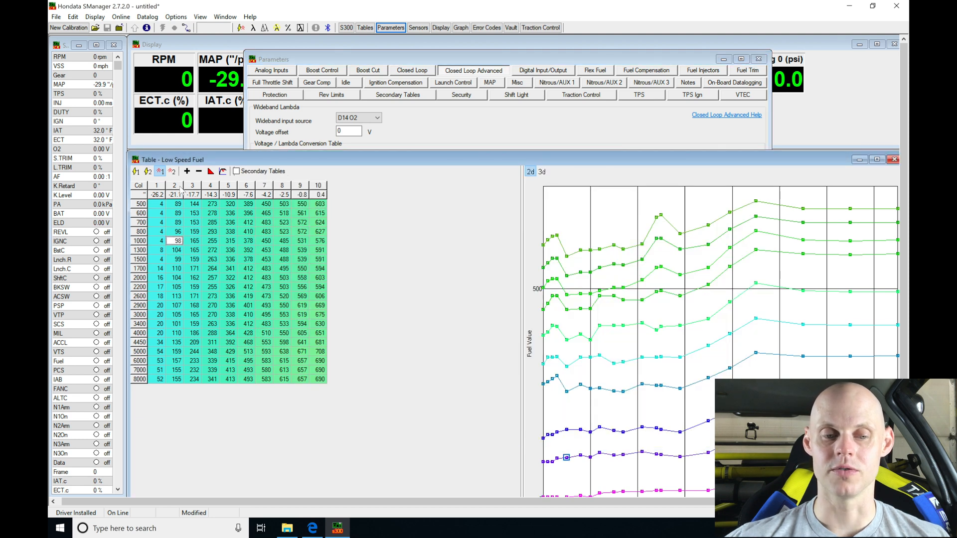
{"action": "left_click", "coordinate": [148, 172]}
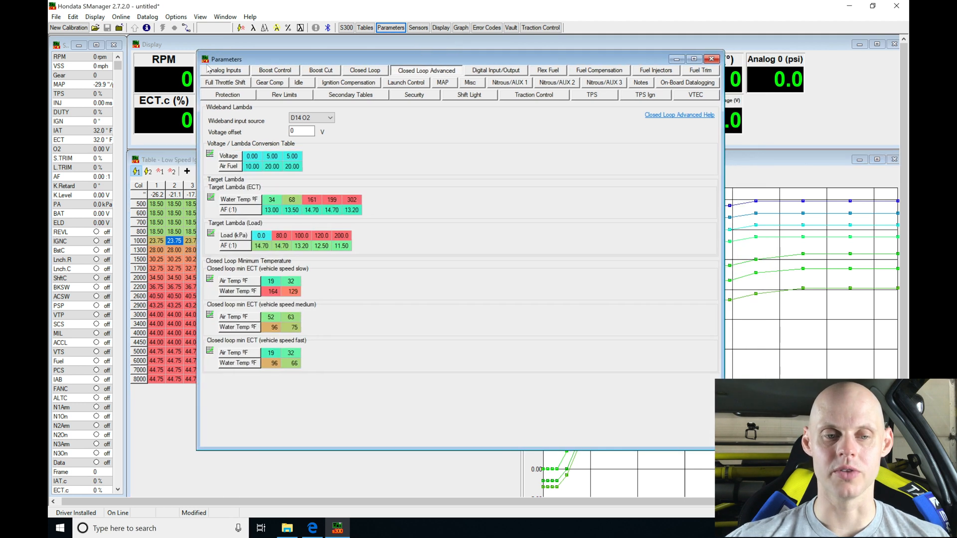
{"action": "left_click", "coordinate": [225, 70]}
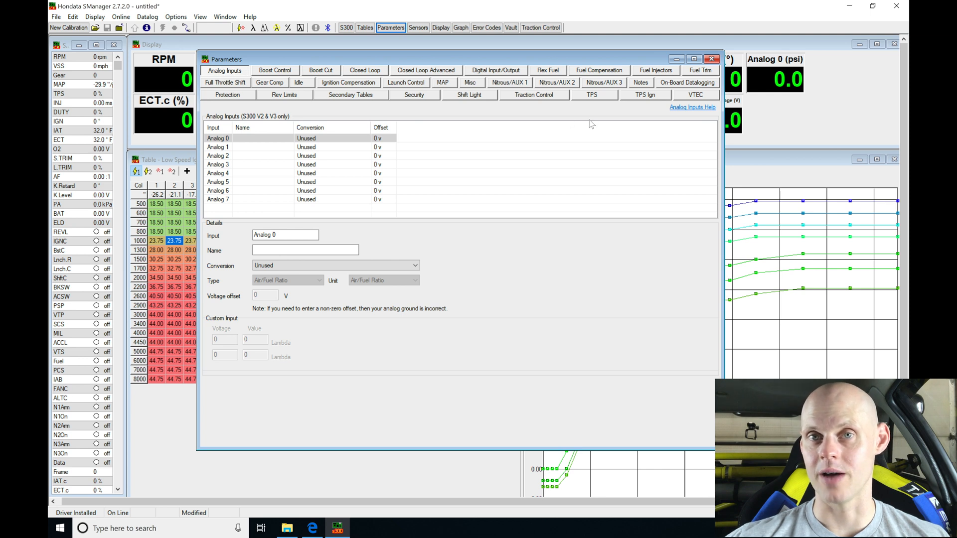
{"action": "mouse_move", "coordinate": [704, 101]}
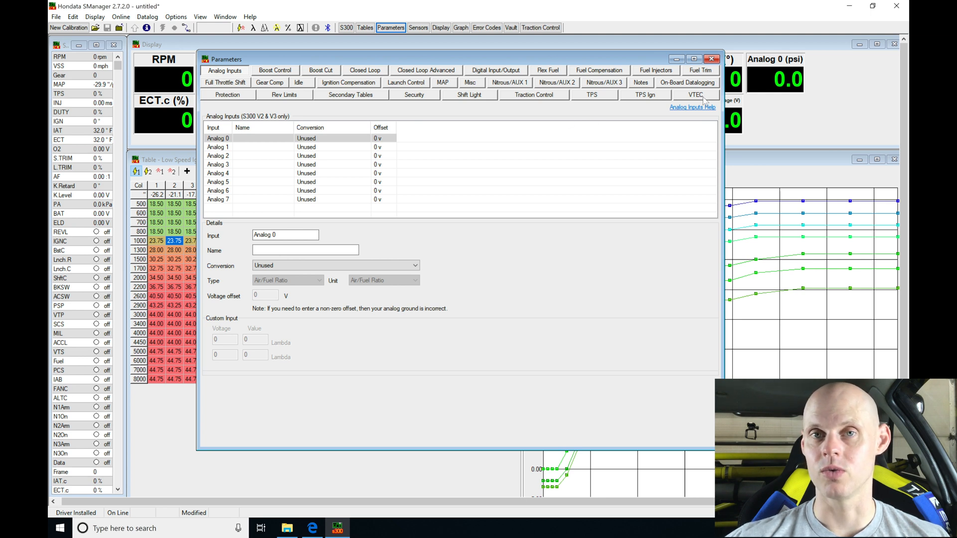
{"action": "mouse_move", "coordinate": [454, 110]}
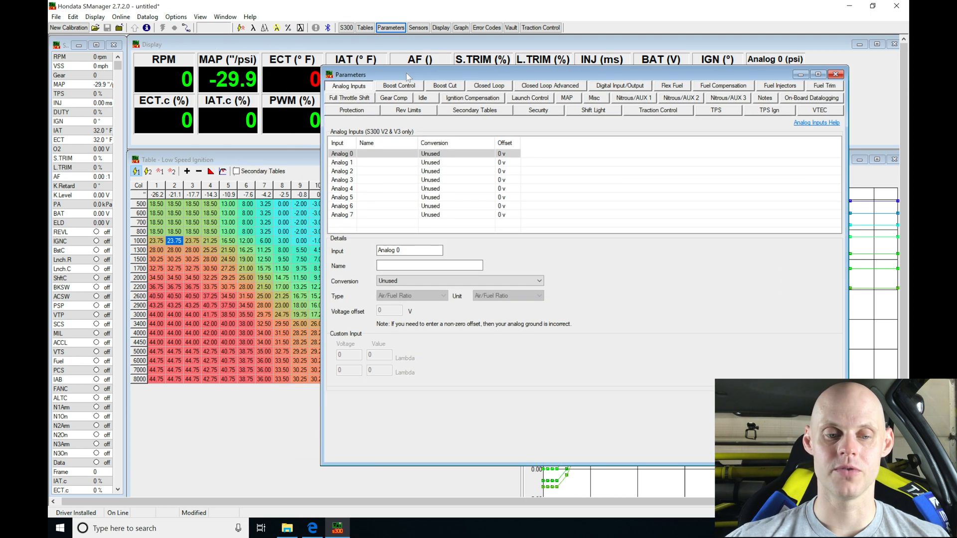
{"action": "mouse_move", "coordinate": [232, 280]}
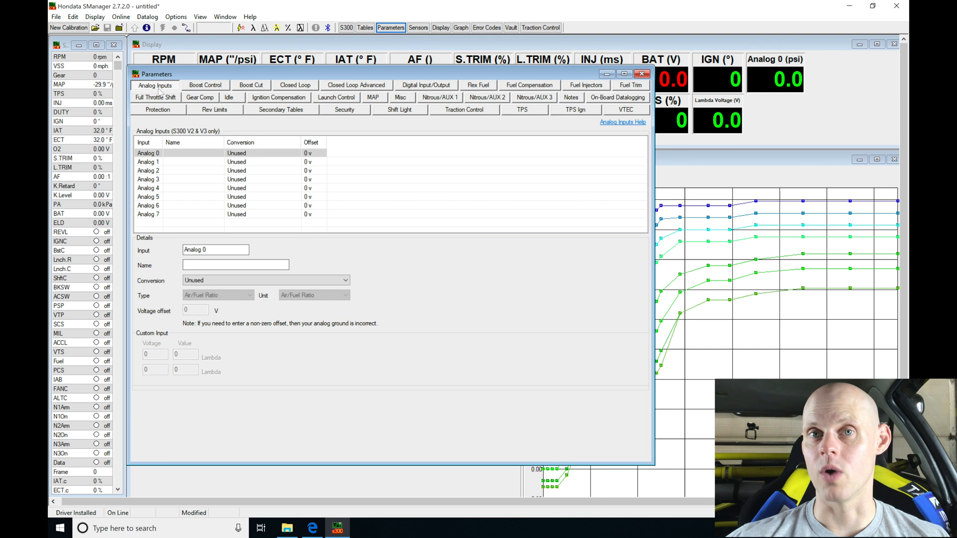
{"action": "mouse_move", "coordinate": [169, 119]}
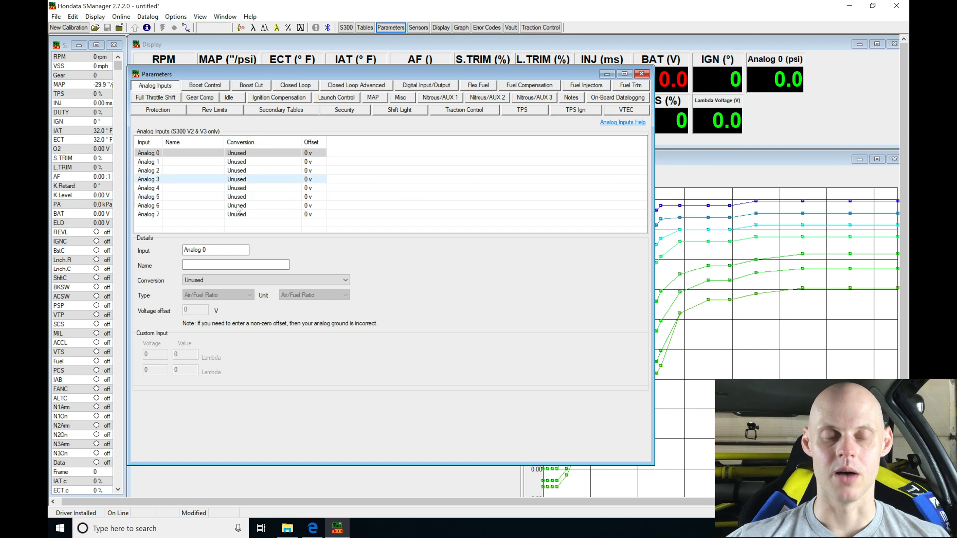
Reposition the Parameters window and show the Boost Control settings.
{"action": "left_click", "coordinate": [237, 215]}
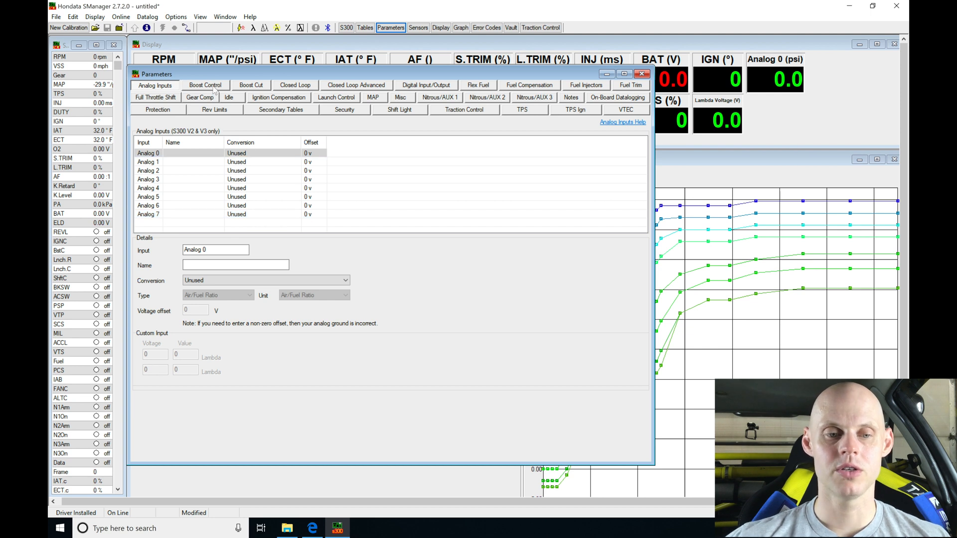
{"action": "left_click", "coordinate": [205, 85]}
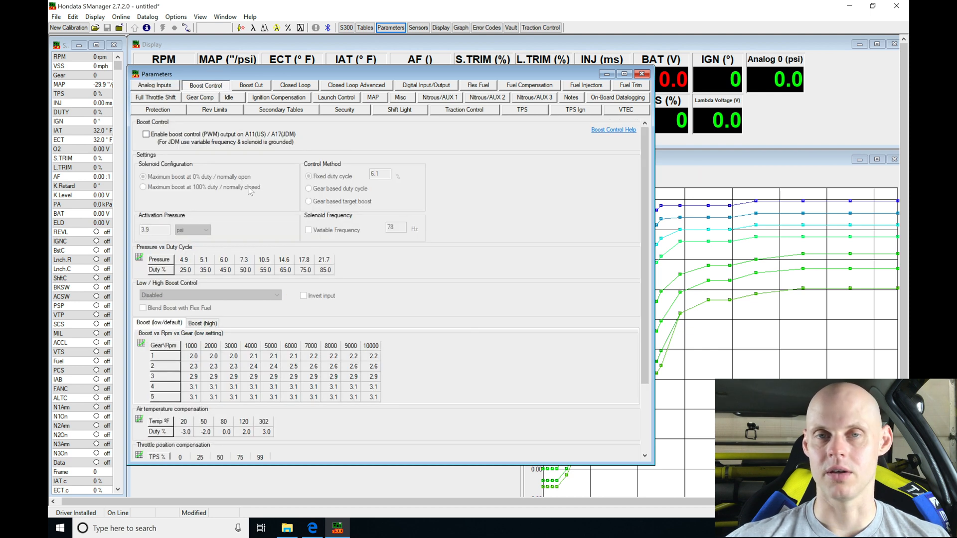